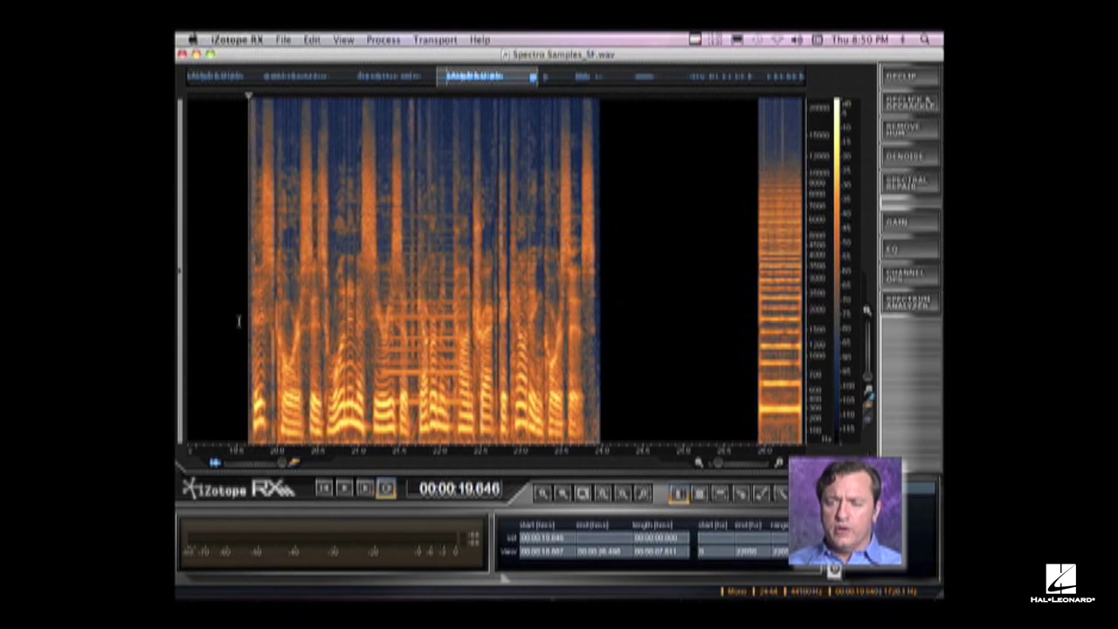
Switch the spectrogram colour map to the purple-to-yellow palette in Spectrogram Settings.
left_click(344, 487)
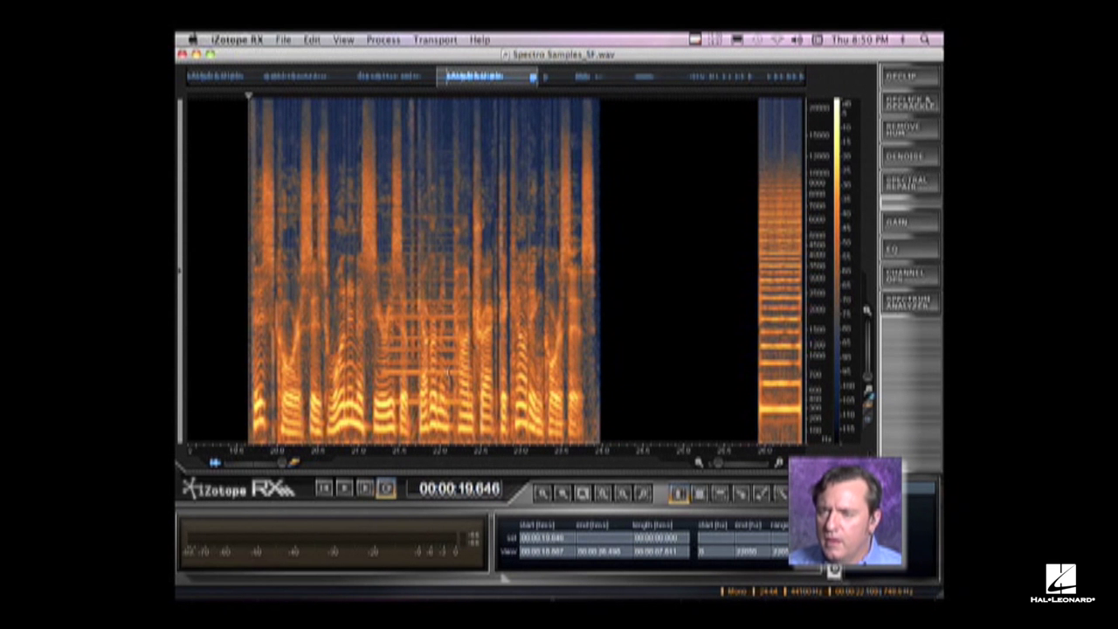
left_click(343, 39)
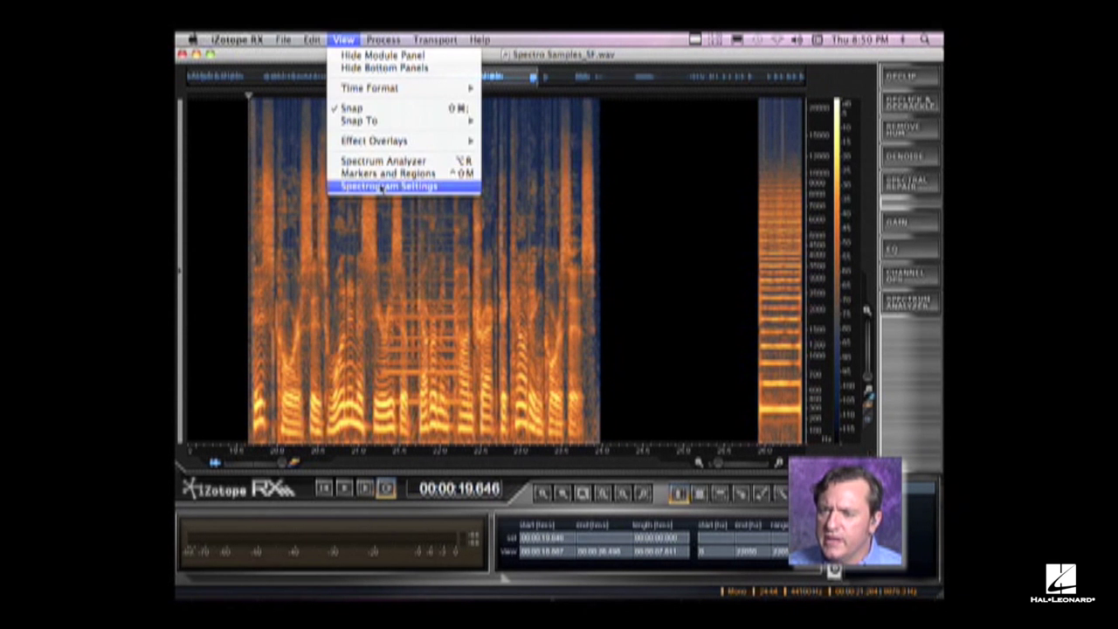
left_click(389, 186)
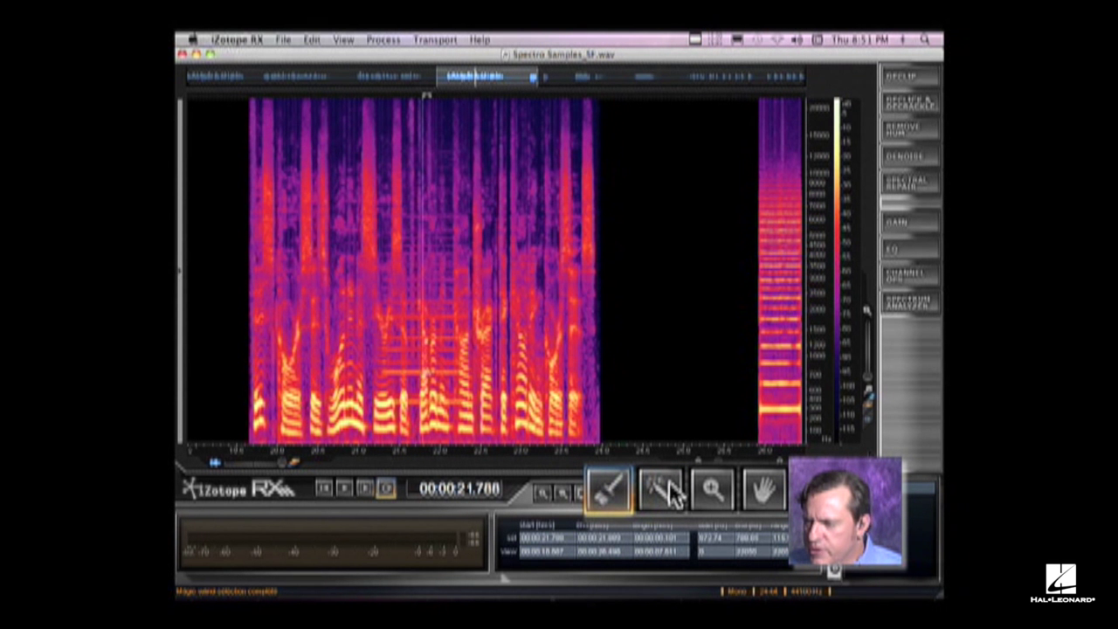
Select the horn's harmonic lines between about 21.3 and 22.3 seconds with the spectral selection tool.
left_click(608, 489)
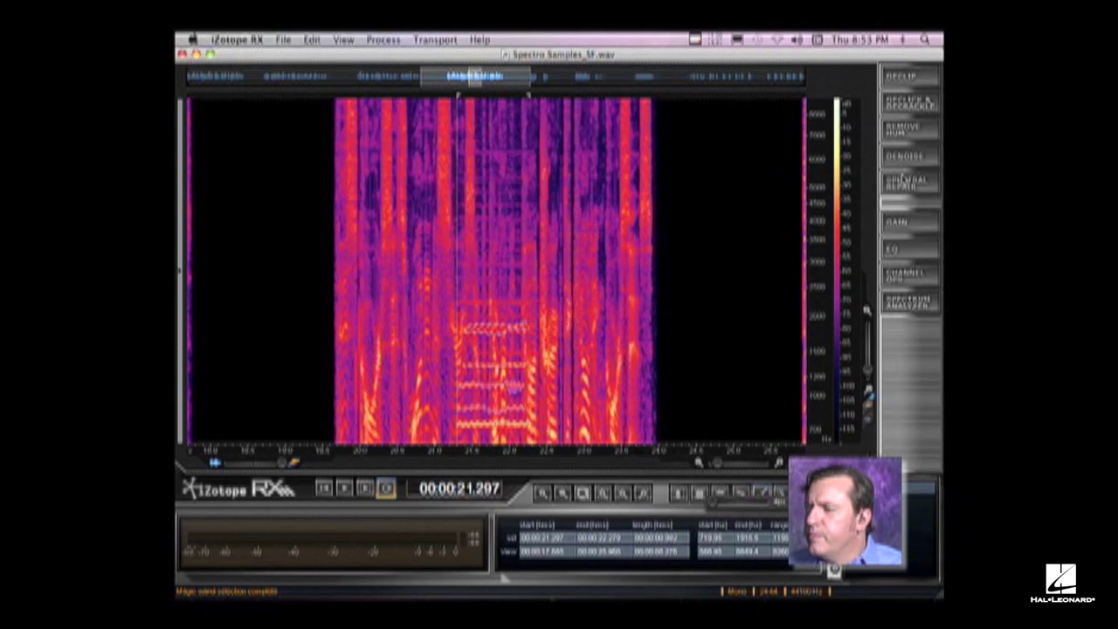
Open Spectral Repair in Attenuate mode, strength 4.0, horizontal direction, for the horn selection.
left_click(908, 183)
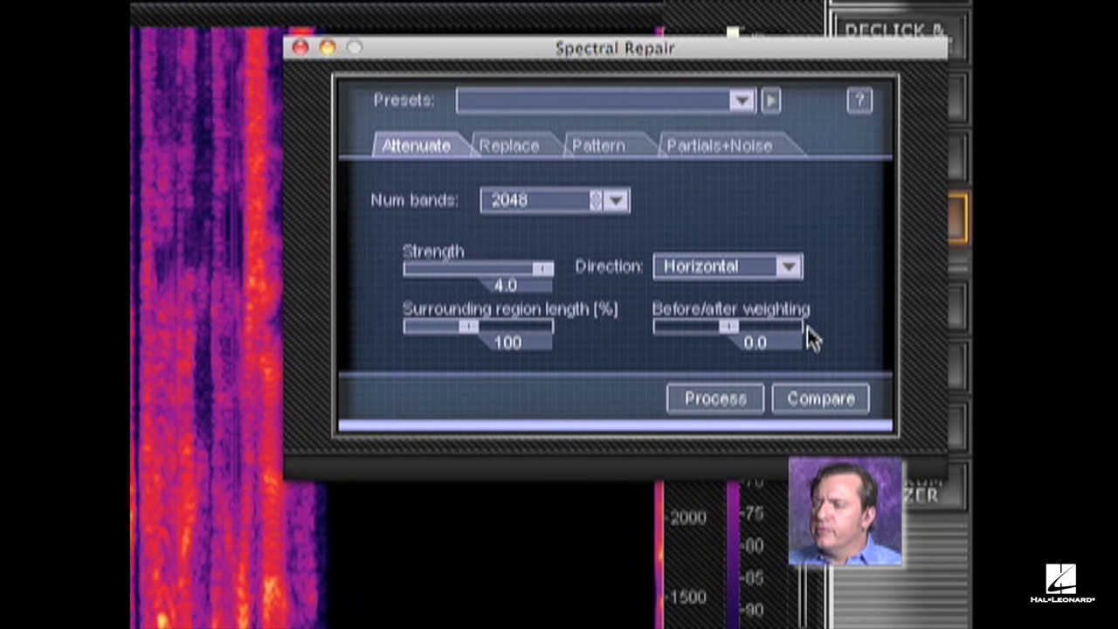
mouse_move(349, 397)
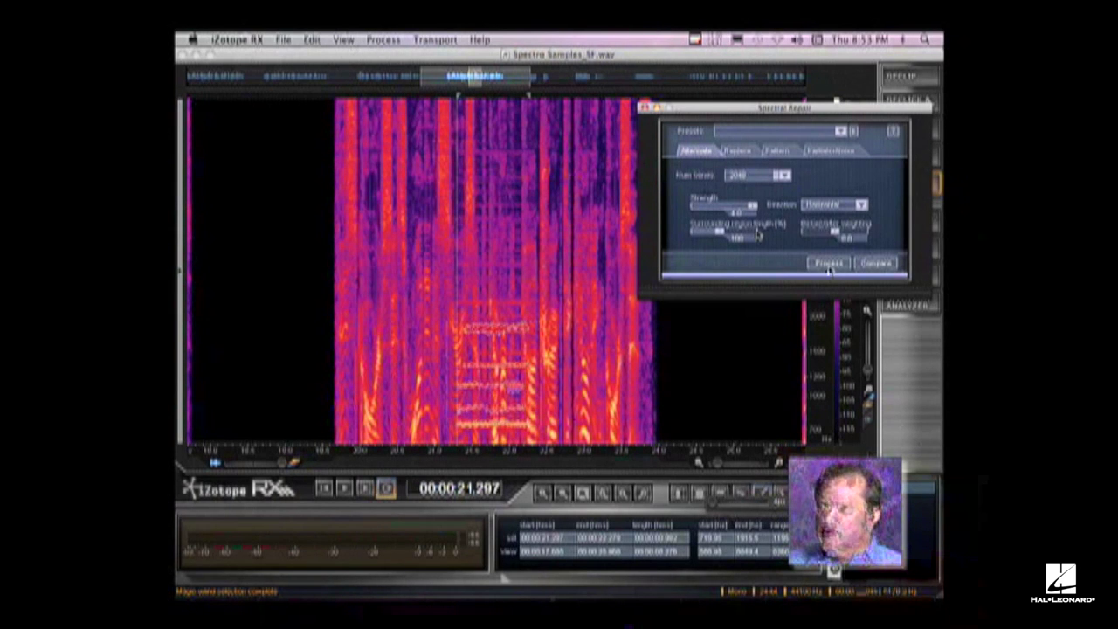
Process the attenuation on the selected horn harmonics.
left_click(827, 263)
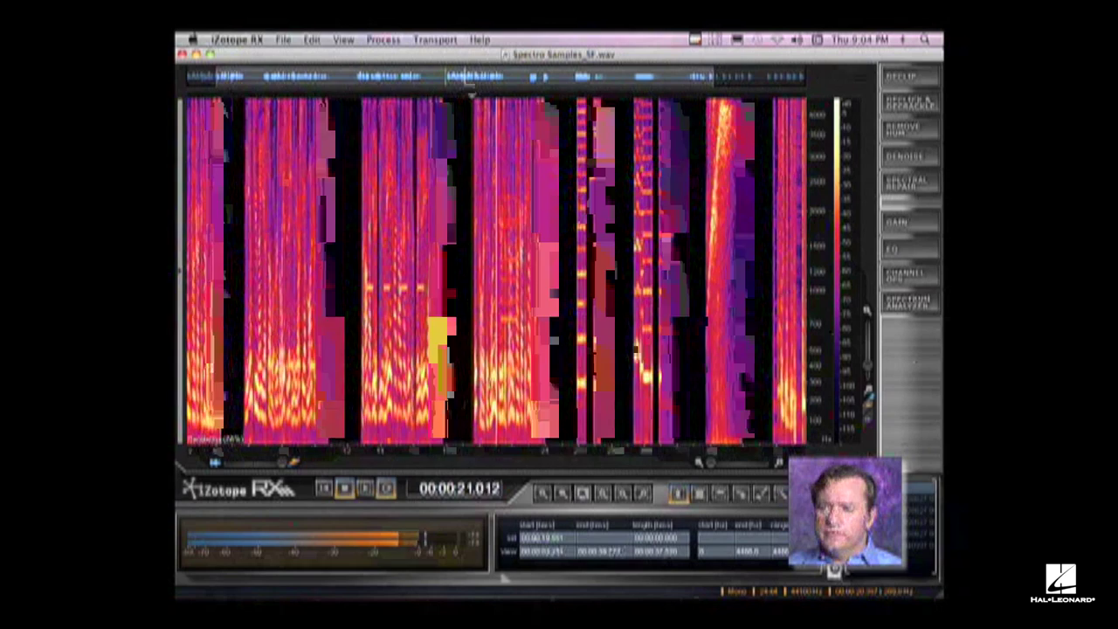